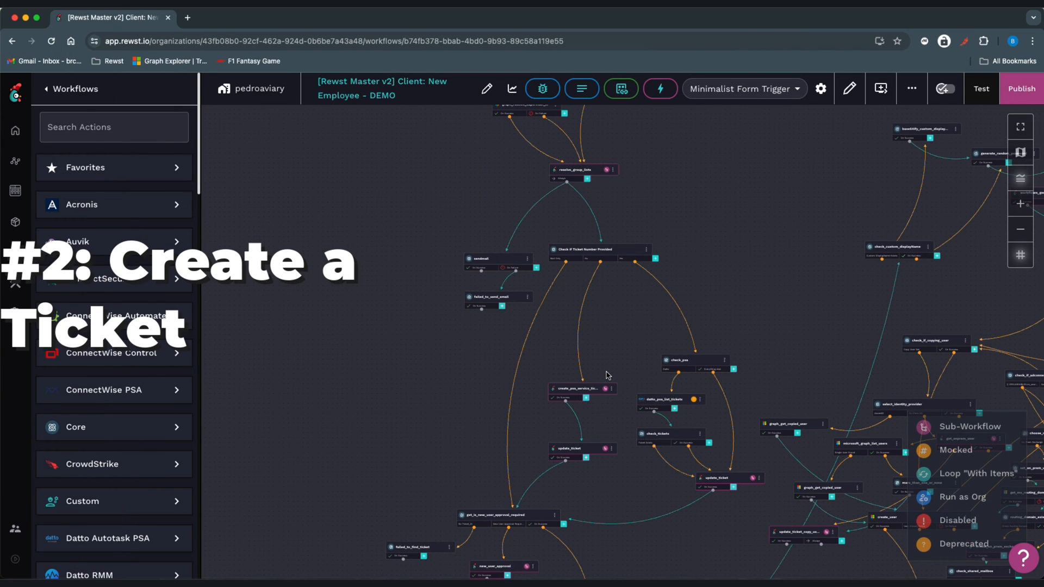
mouse_move(553, 563)
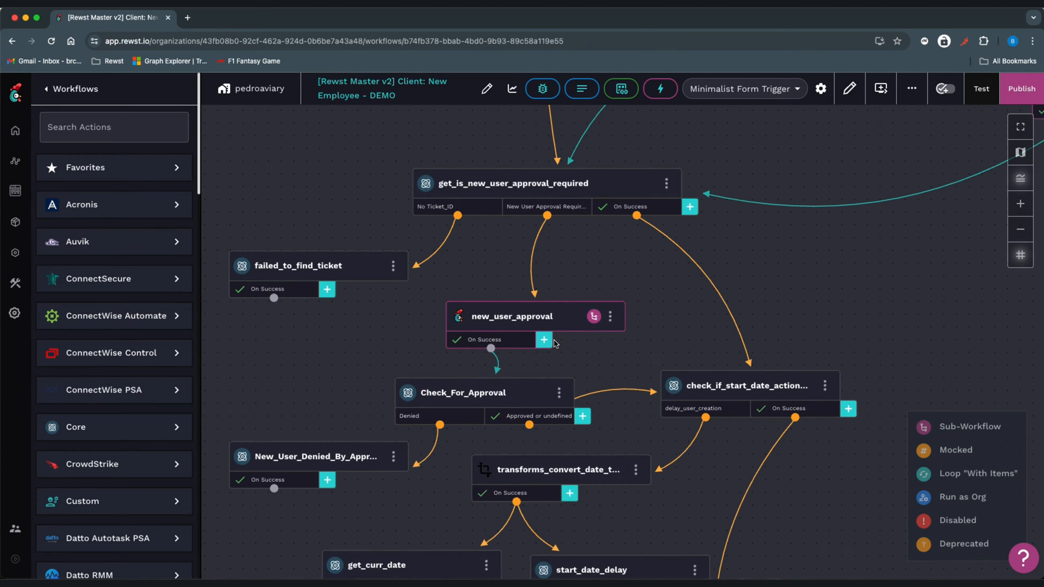
mouse_move(564, 346)
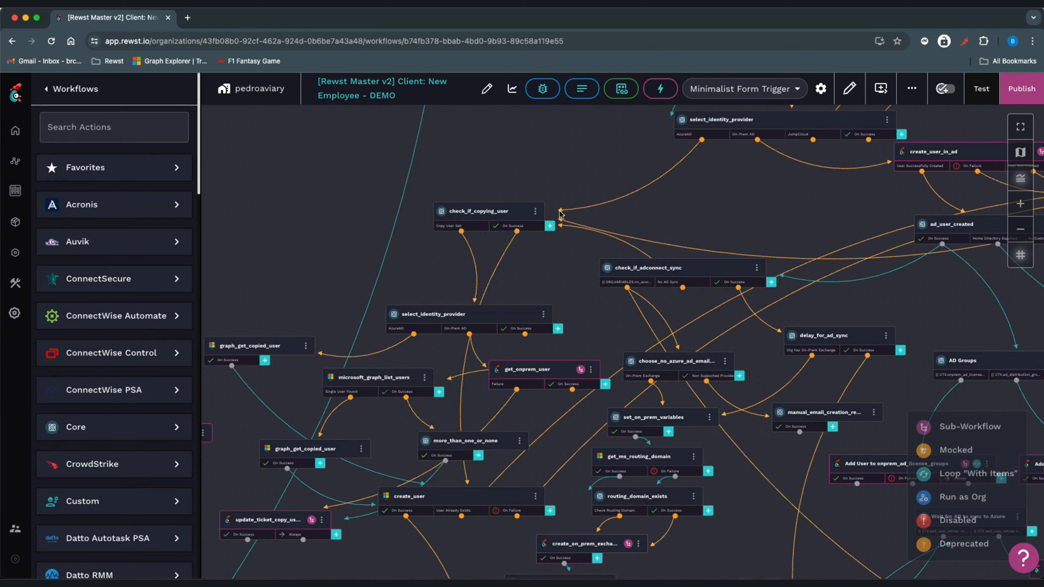
mouse_move(466, 500)
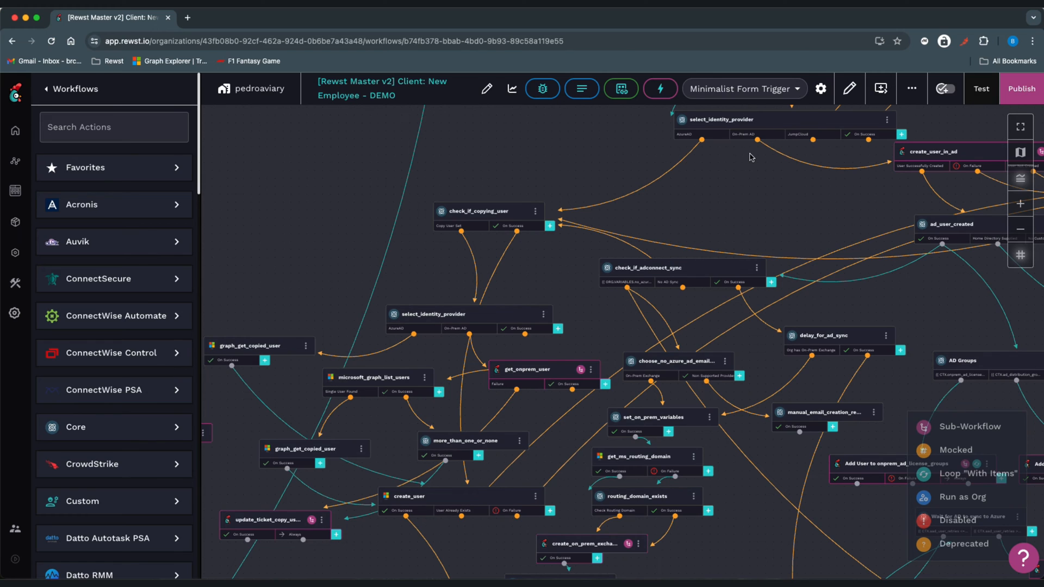
mouse_move(754, 139)
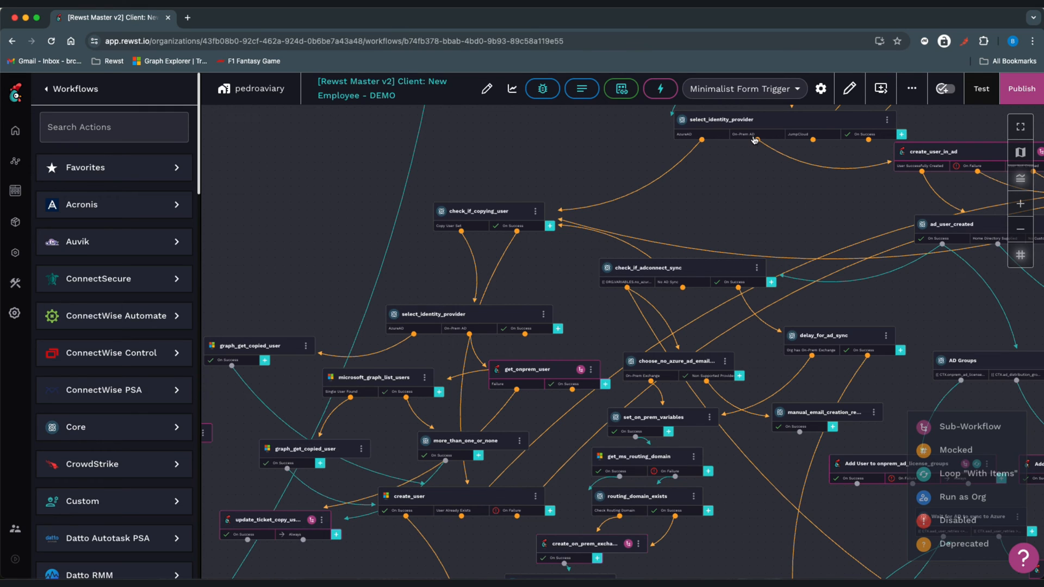
mouse_move(747, 220)
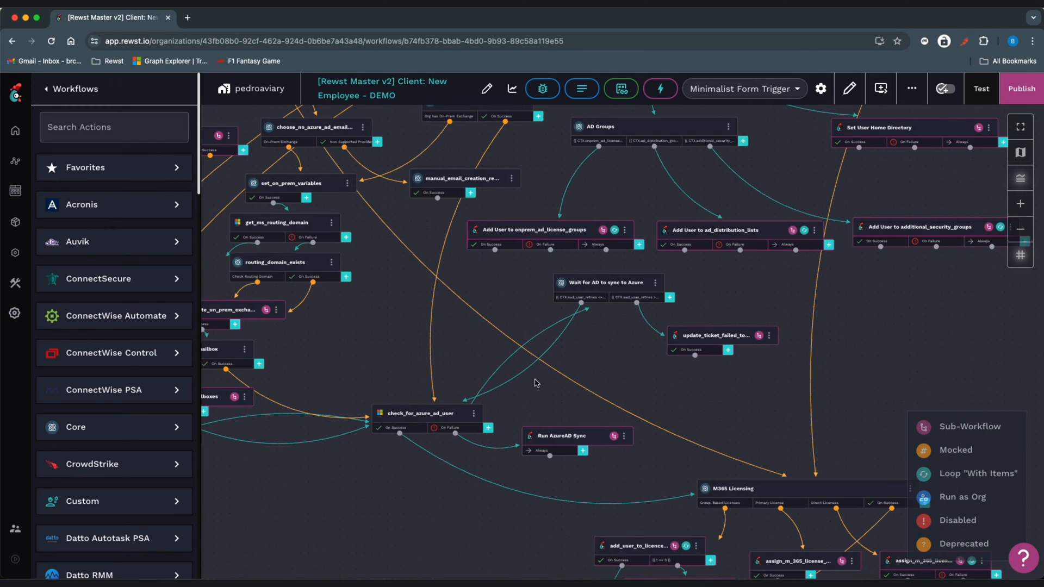
mouse_move(607, 513)
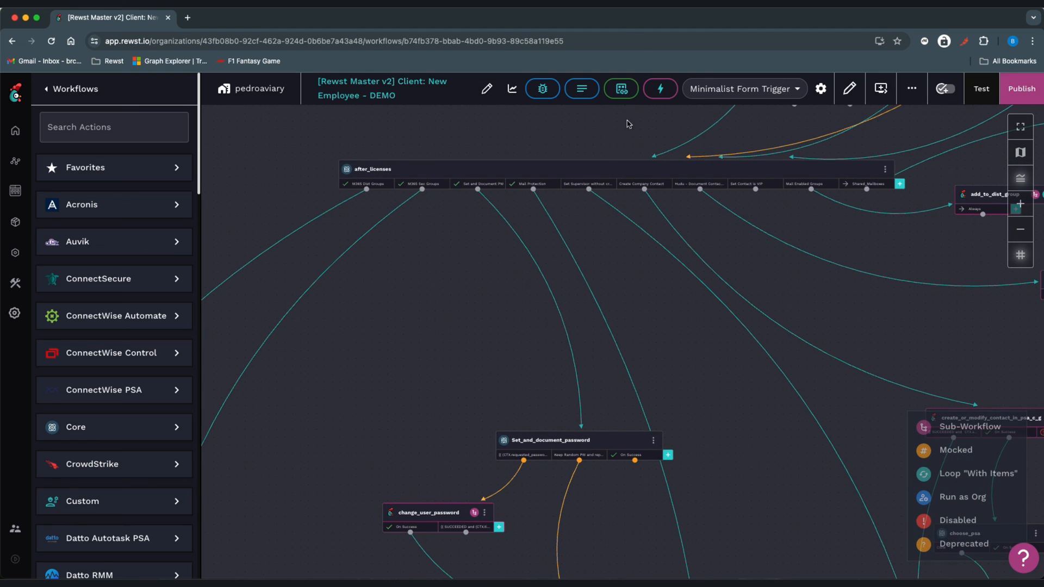
mouse_move(600, 177)
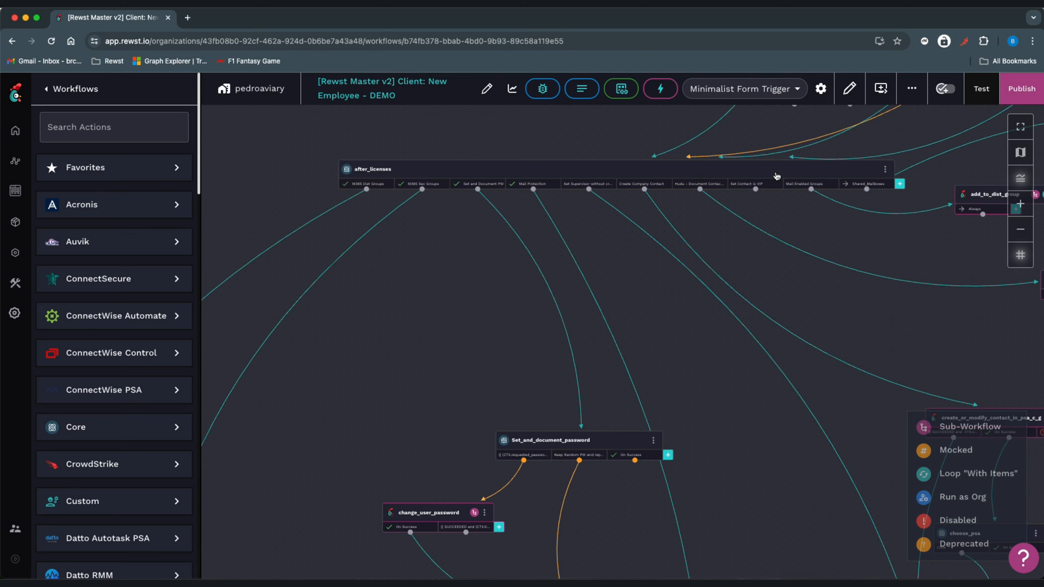
mouse_move(720, 430)
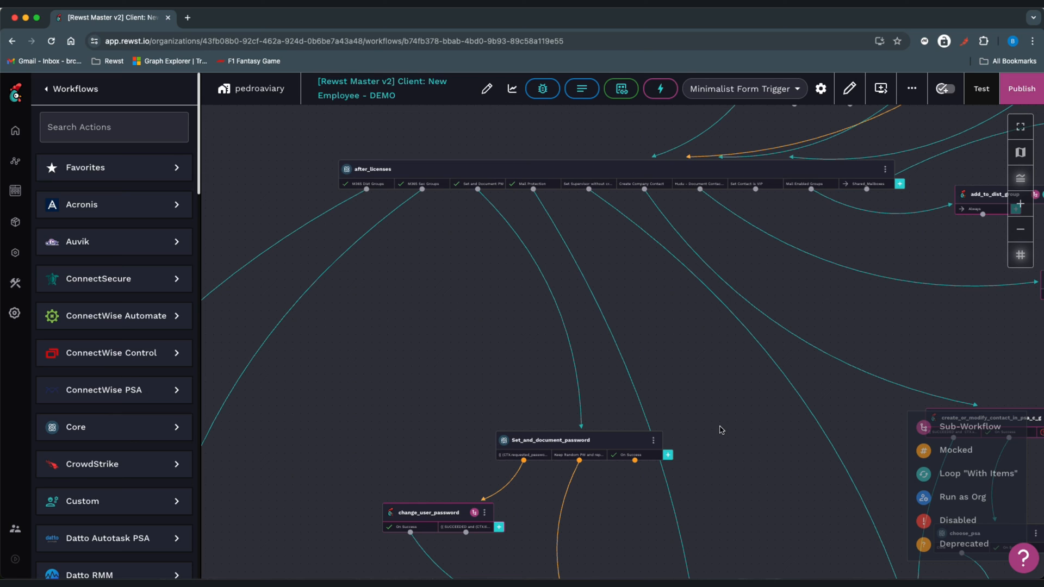
mouse_move(724, 499)
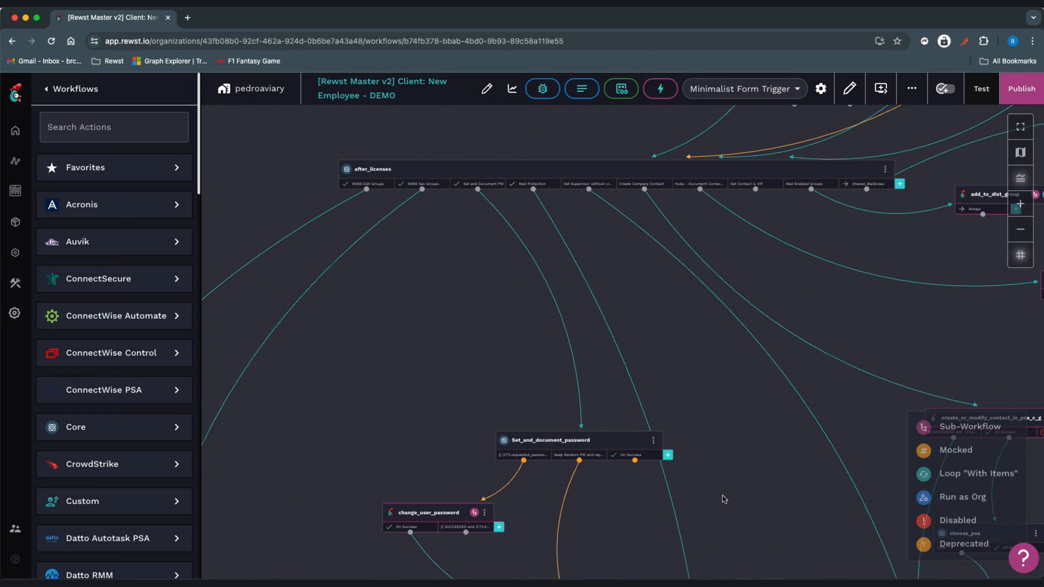